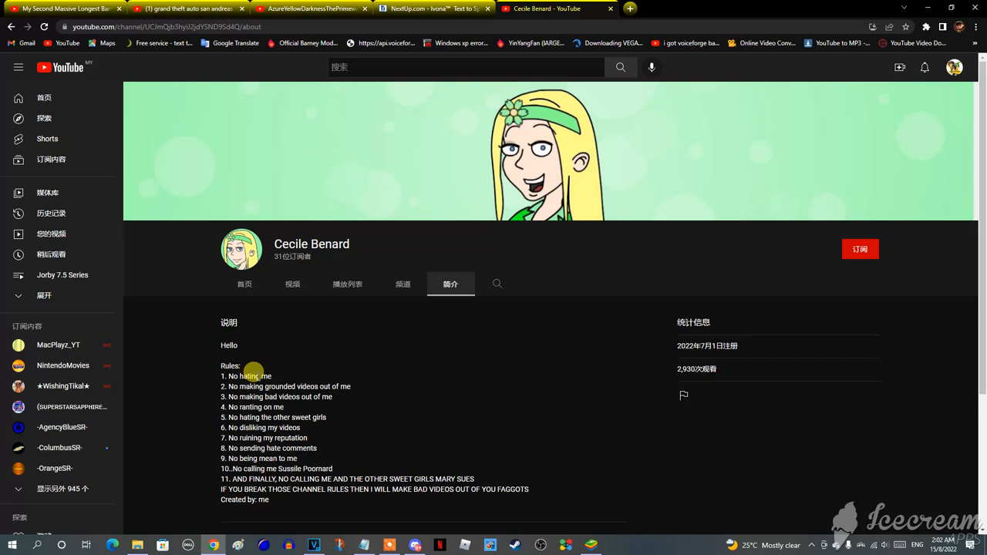
mouse_move(265, 372)
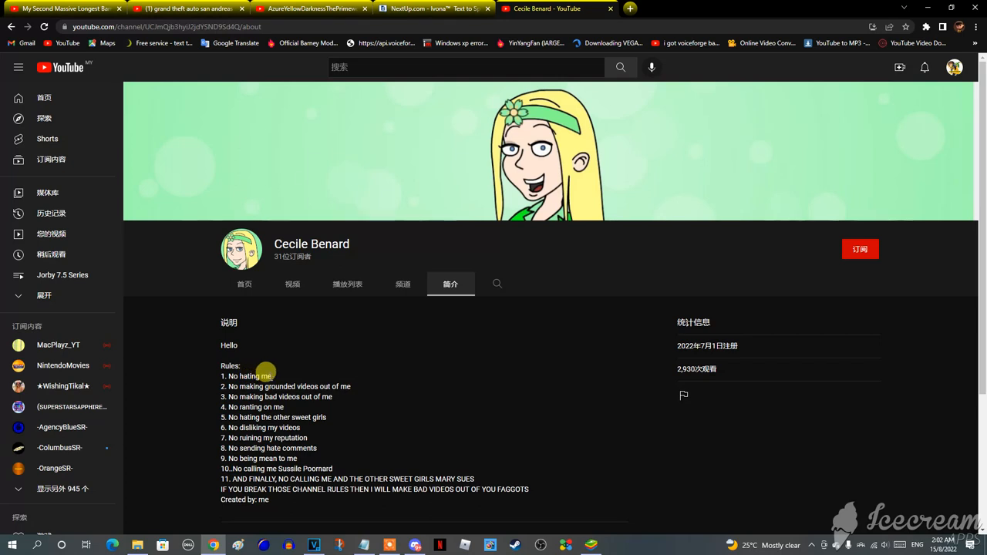
mouse_move(282, 377)
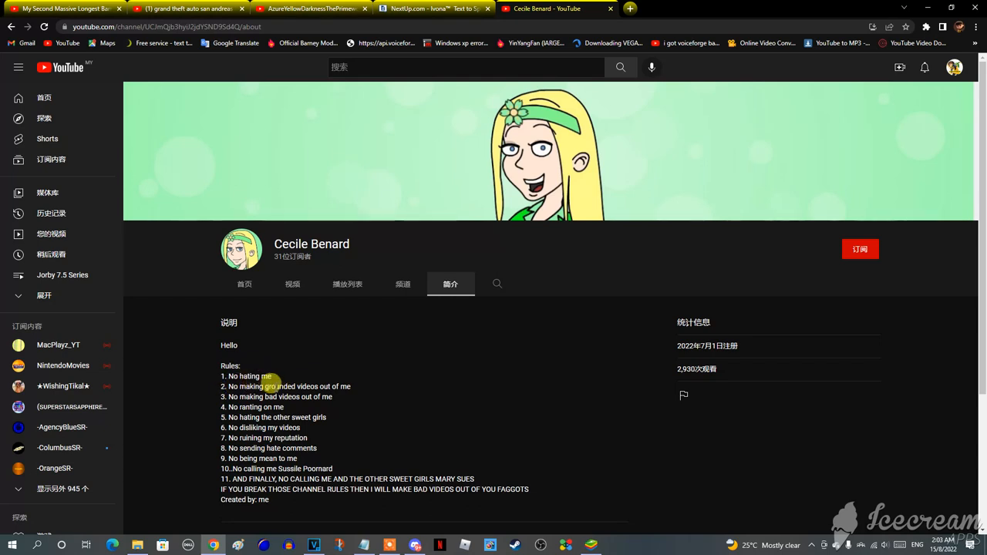
mouse_move(353, 384)
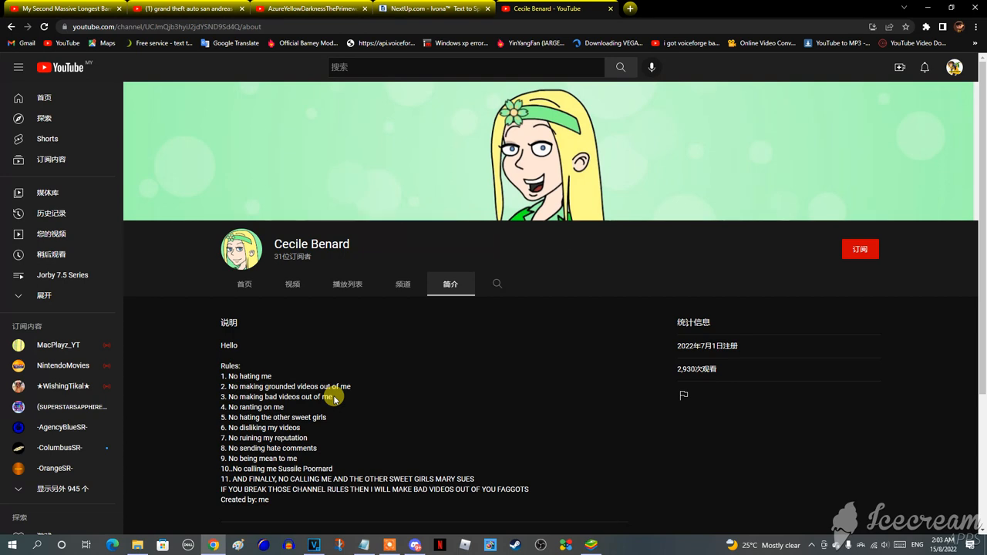
mouse_move(219, 407)
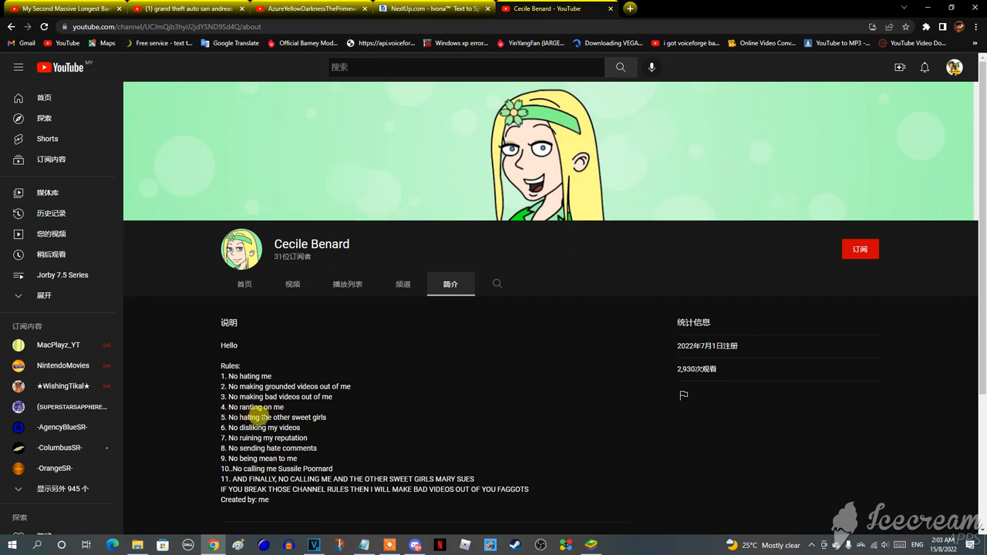
mouse_move(320, 416)
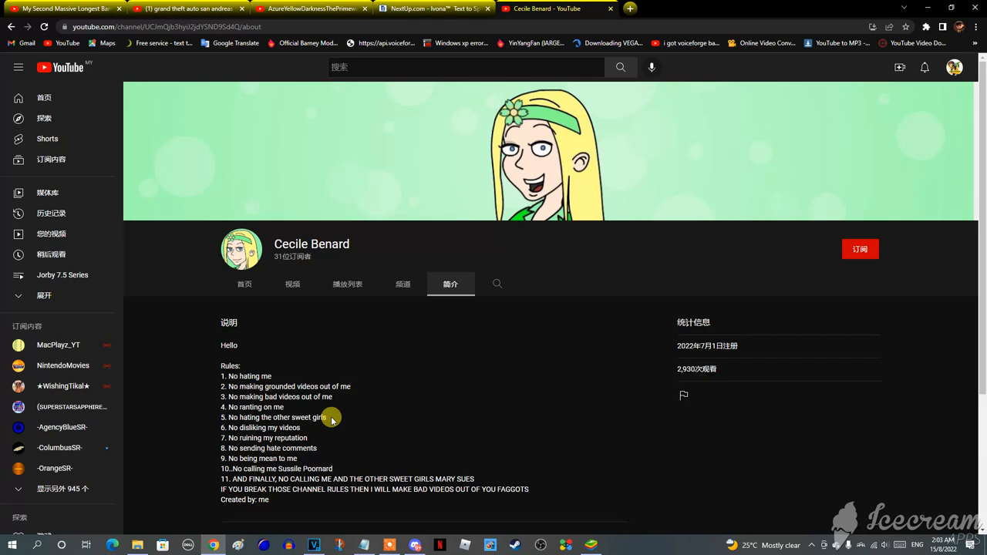
mouse_move(319, 432)
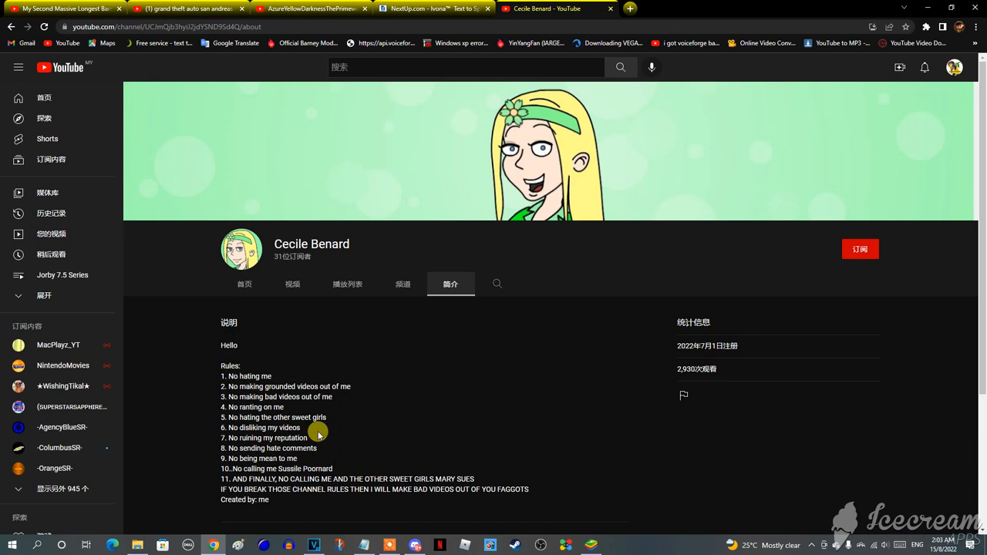
mouse_move(320, 429)
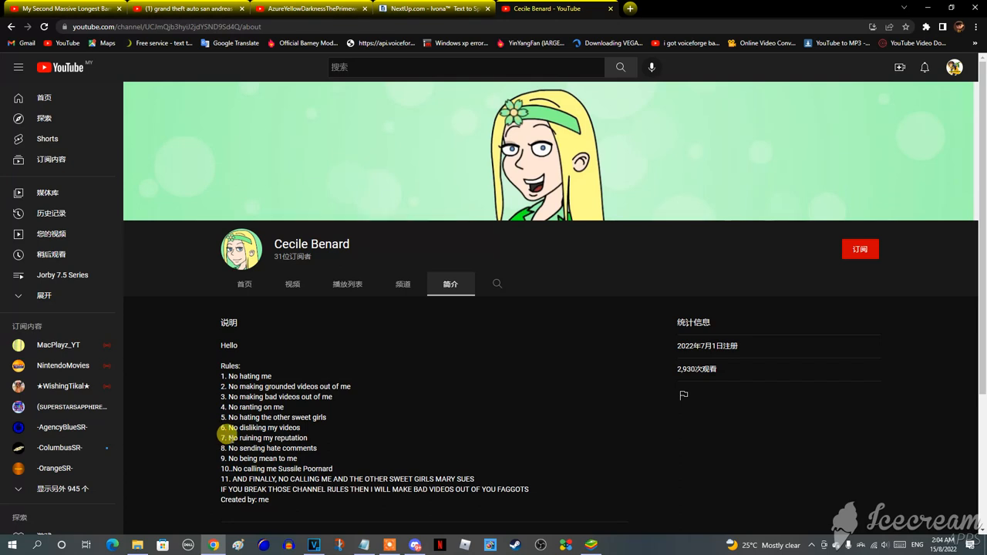
mouse_move(314, 435)
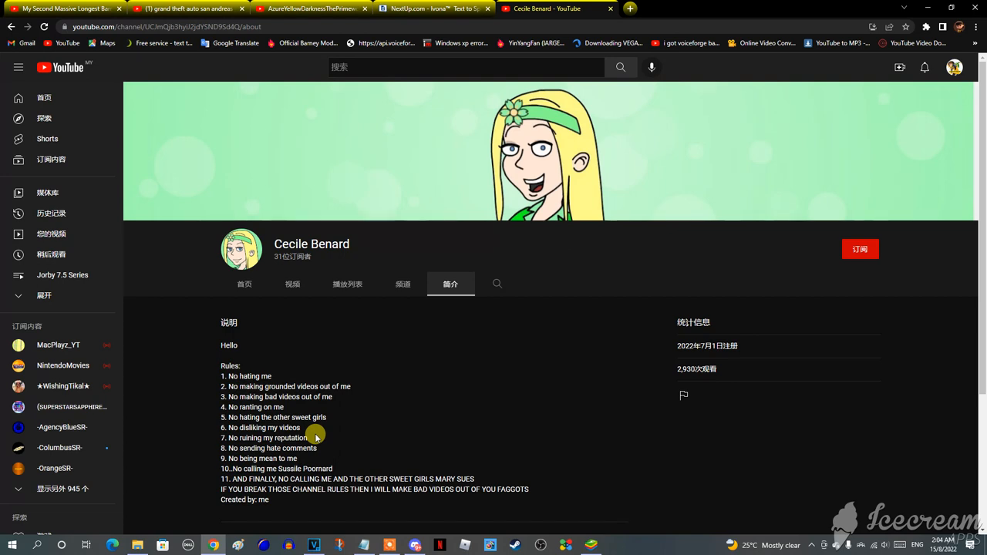
mouse_move(354, 444)
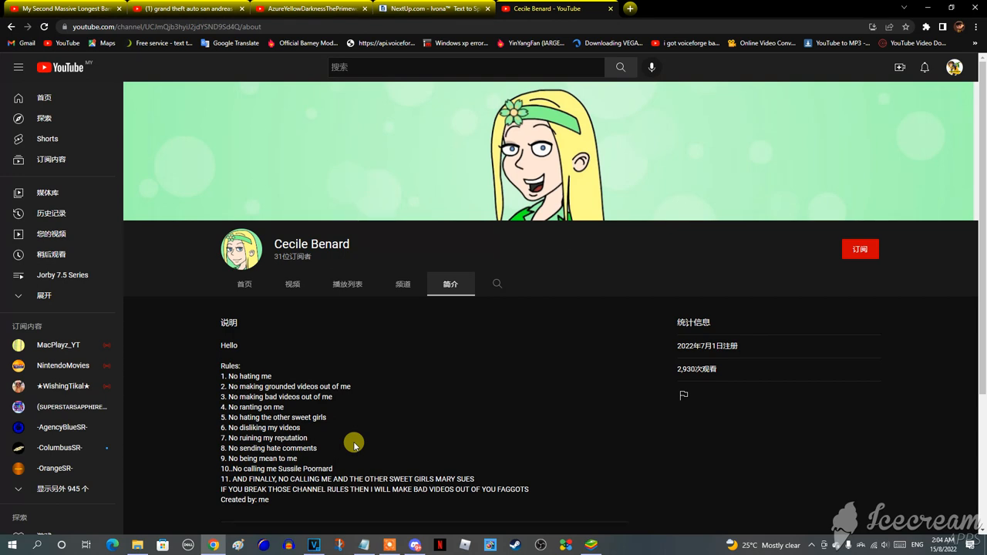
double_click(249, 458)
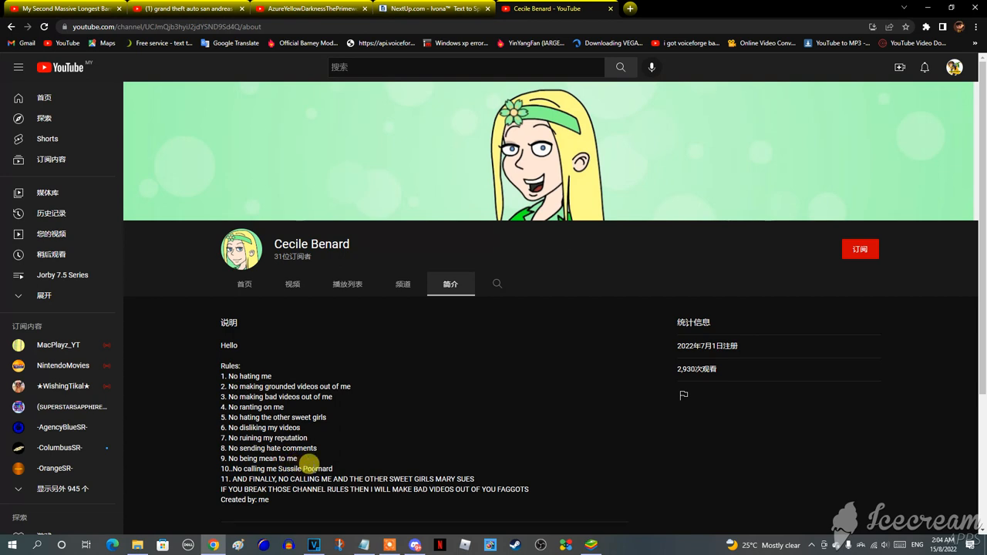
mouse_move(356, 471)
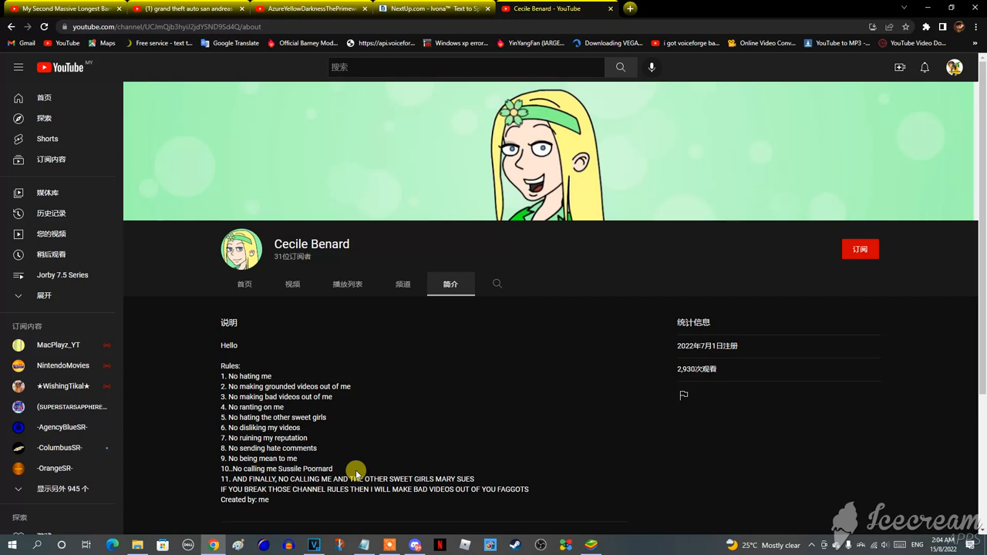
mouse_move(410, 454)
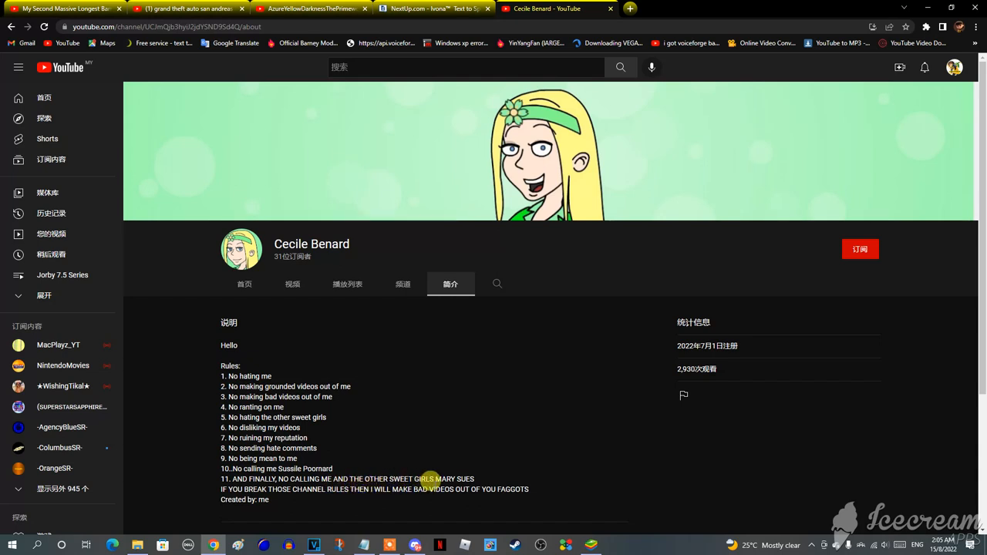
mouse_move(503, 487)
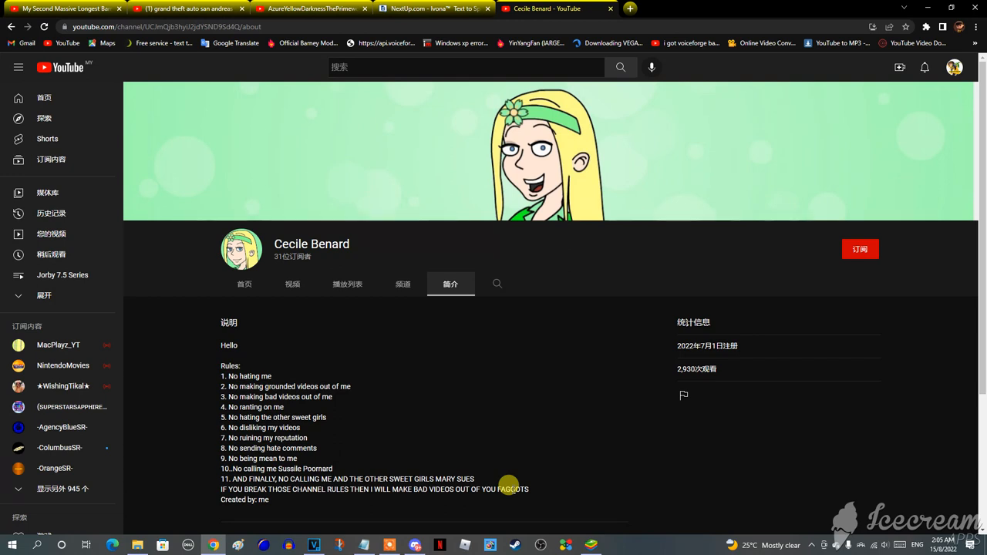
mouse_move(550, 434)
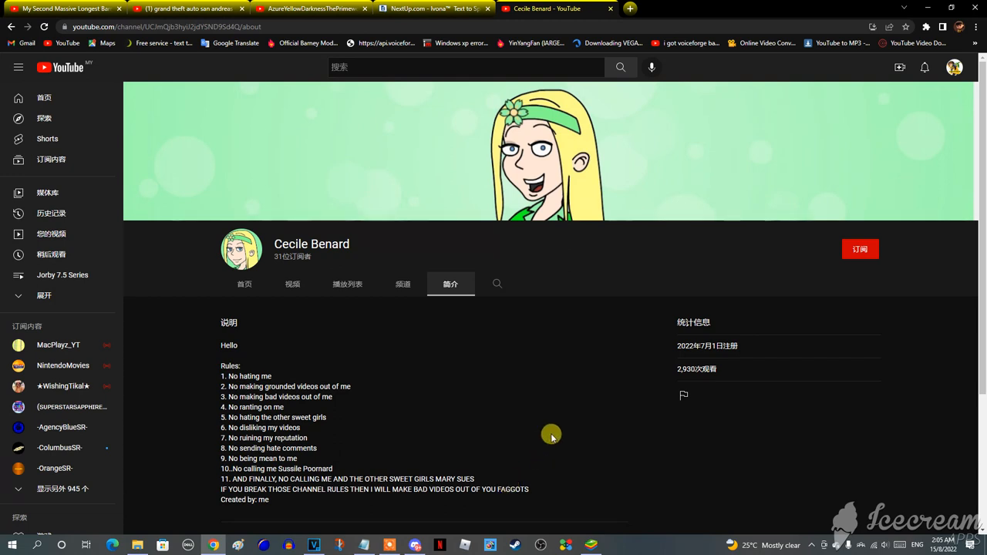